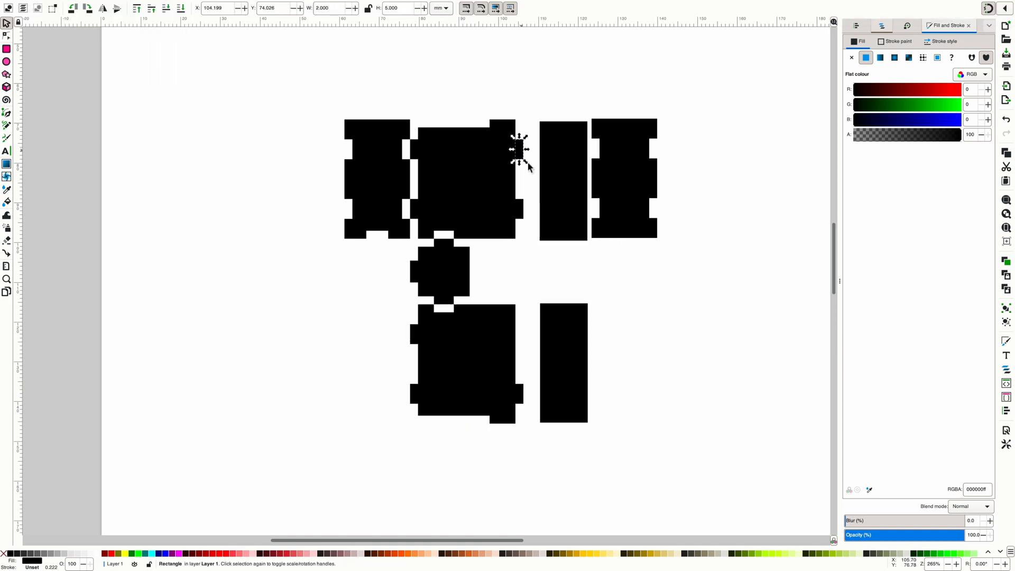
Cut a notch out of the lower side strip with Path > Difference using its thin cutter rectangle.
click(463, 363)
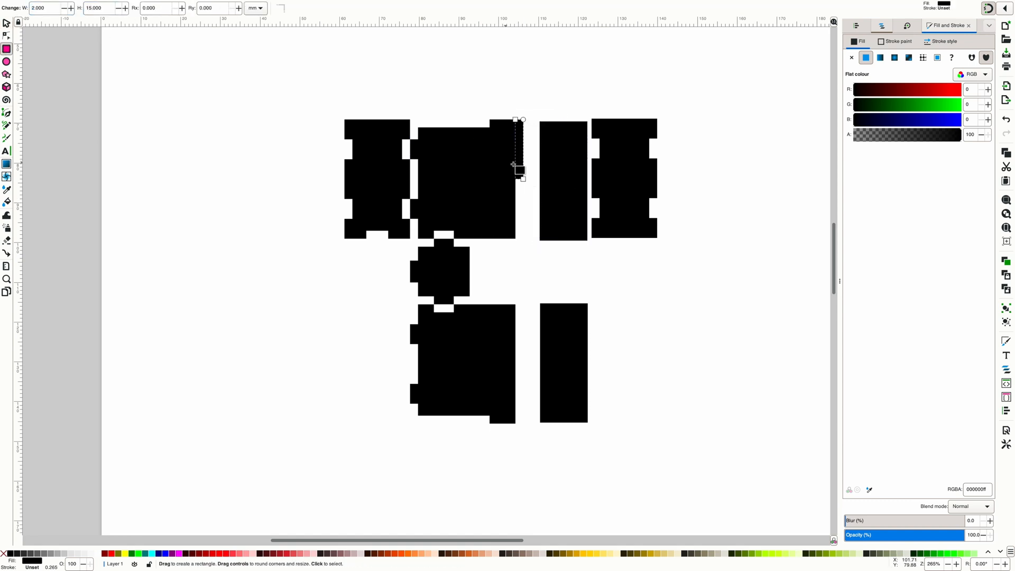
click(158, 5)
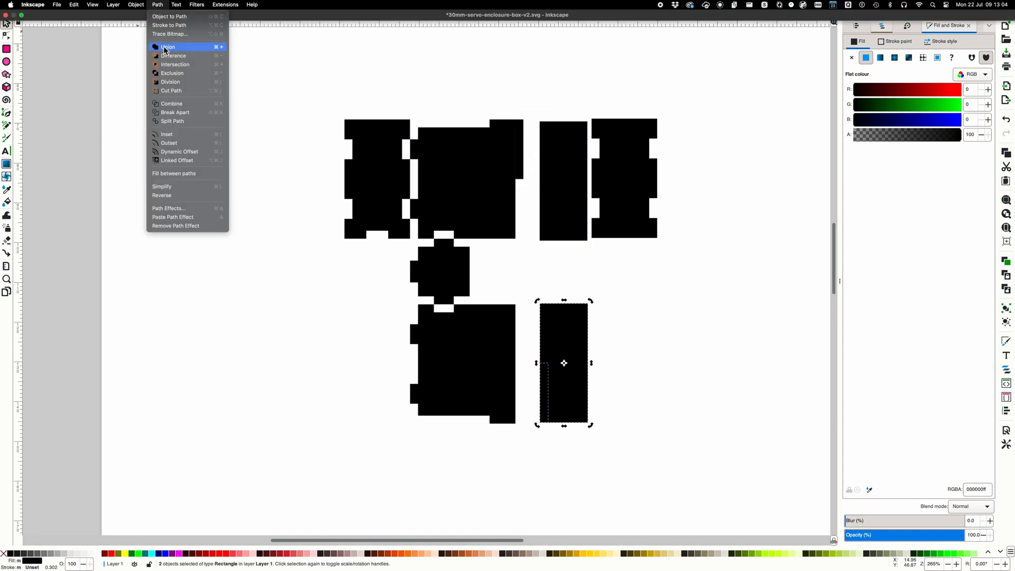
click(168, 47)
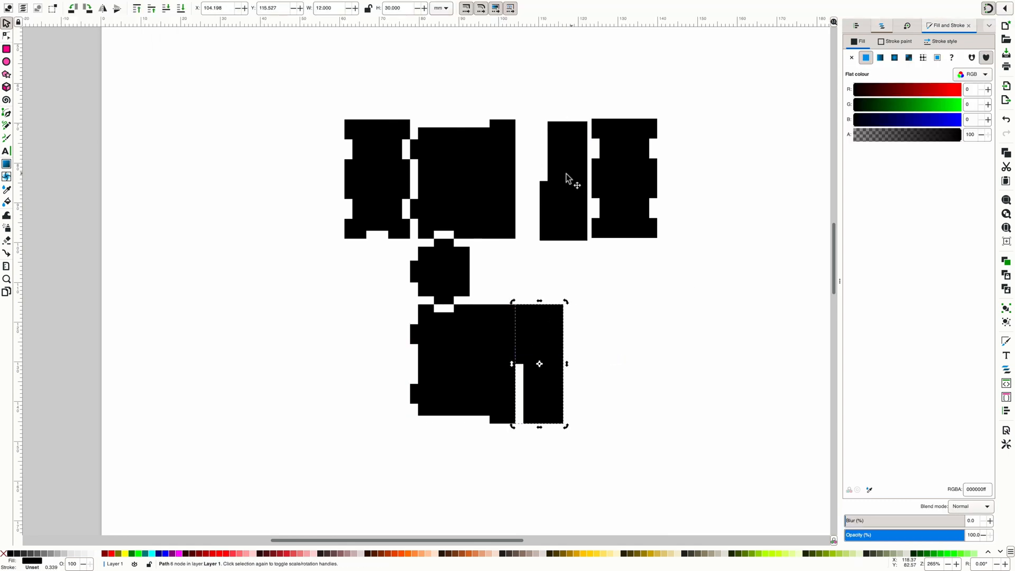
click(608, 271)
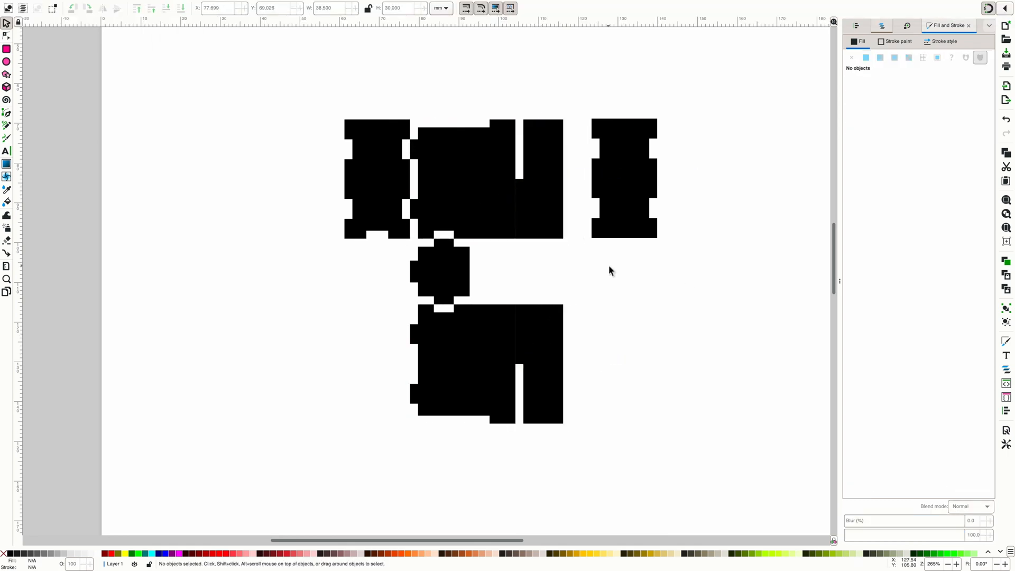
Raise the upper panel and its side strip in the stacking order, leaving the new stepped part at right.
click(293, 148)
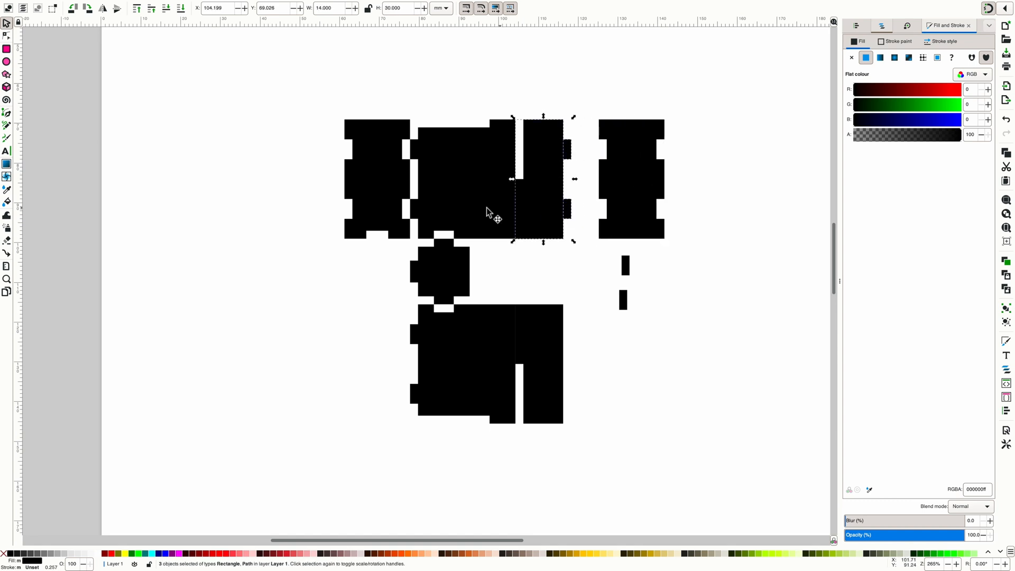
click(625, 271)
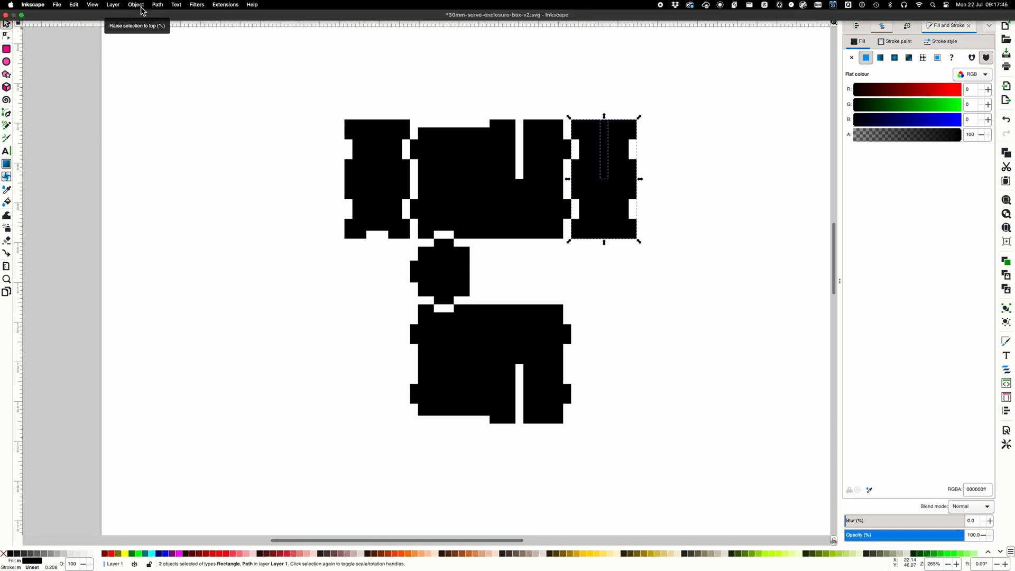
click(440, 272)
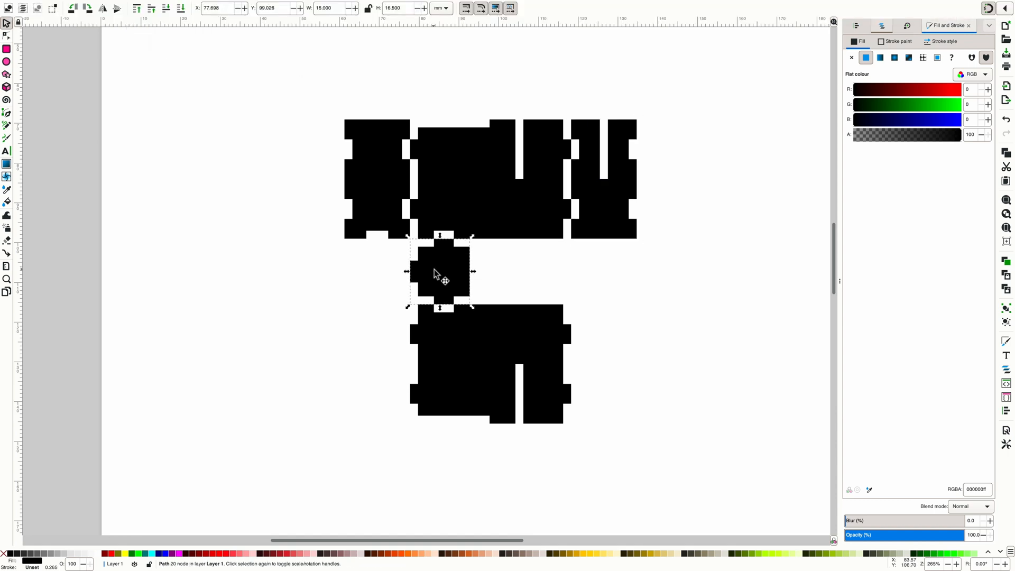
mouse_move(319, 248)
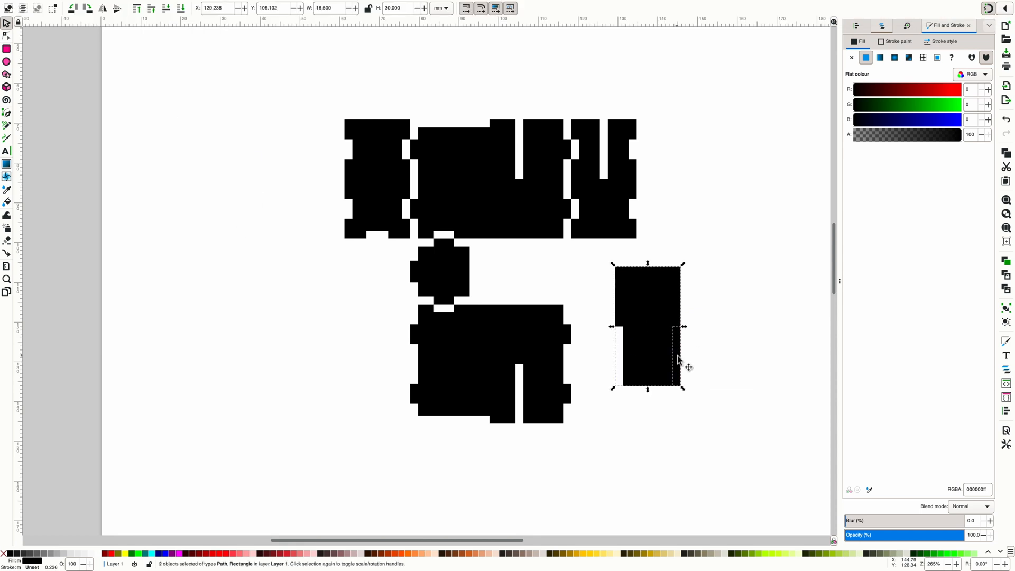
click(724, 270)
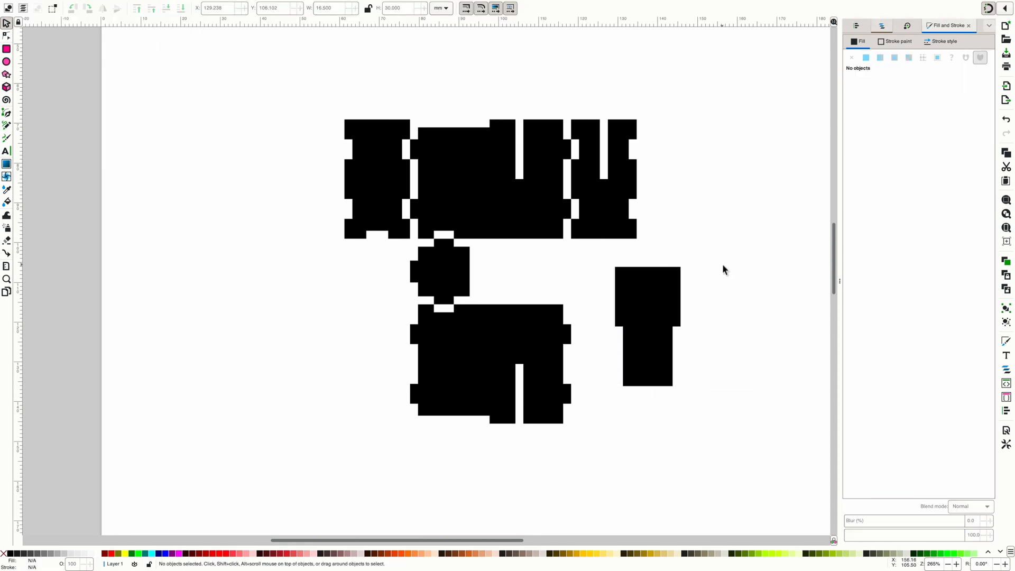
mouse_move(674, 196)
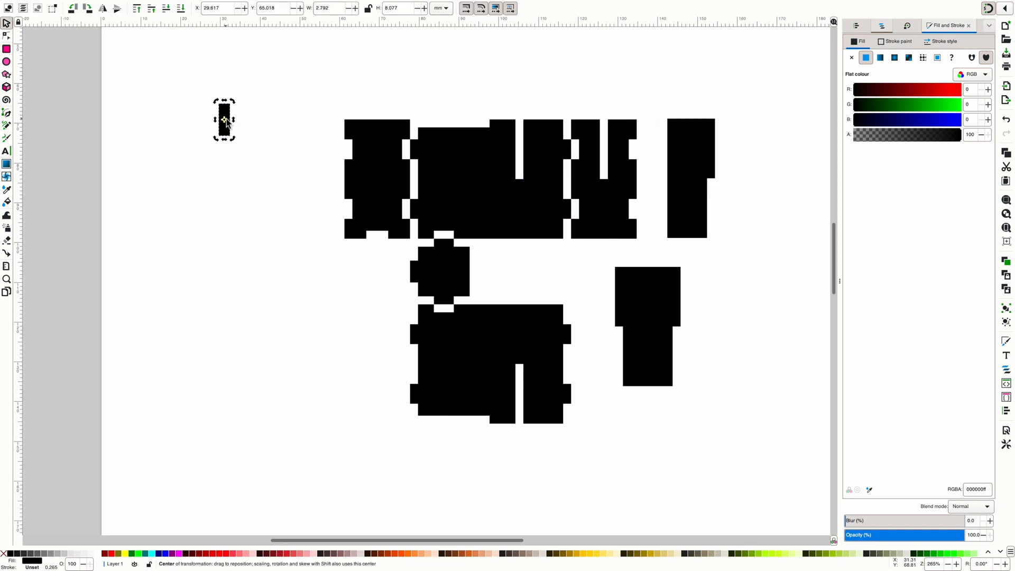
Use the thin bar over the stepped part with Path > Difference to cut the top slot.
right_click(223, 120)
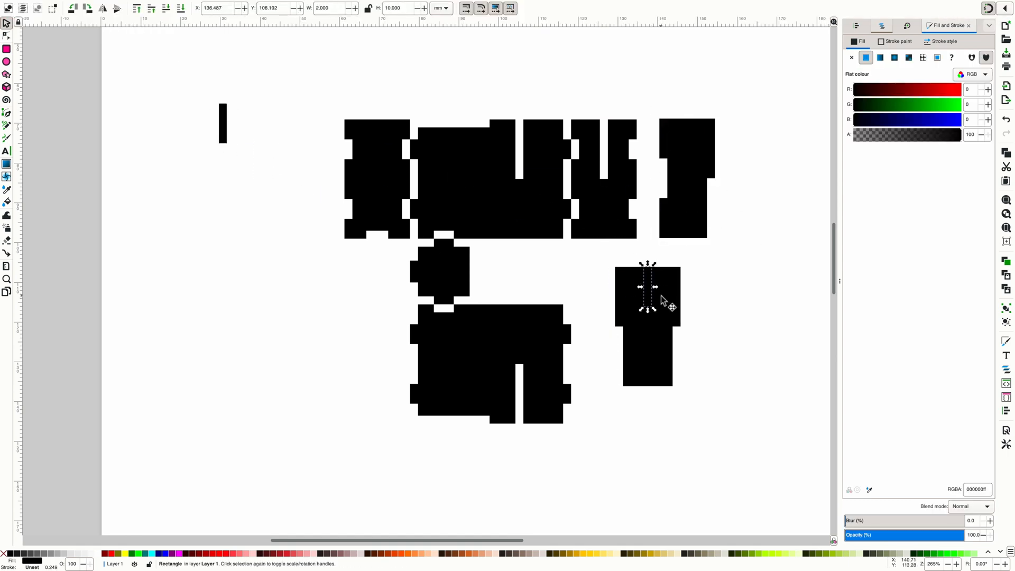
click(158, 5)
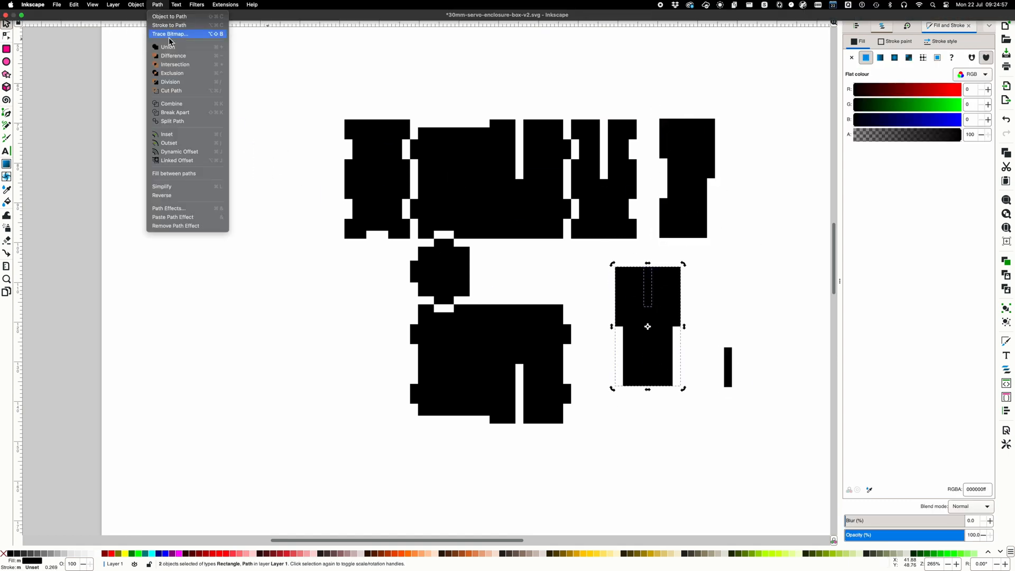